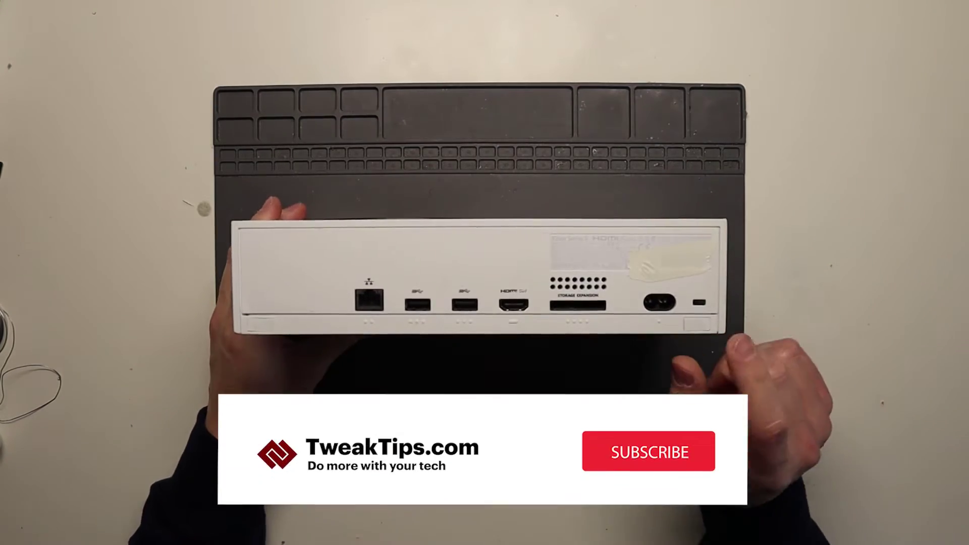
pyautogui.click(649, 452)
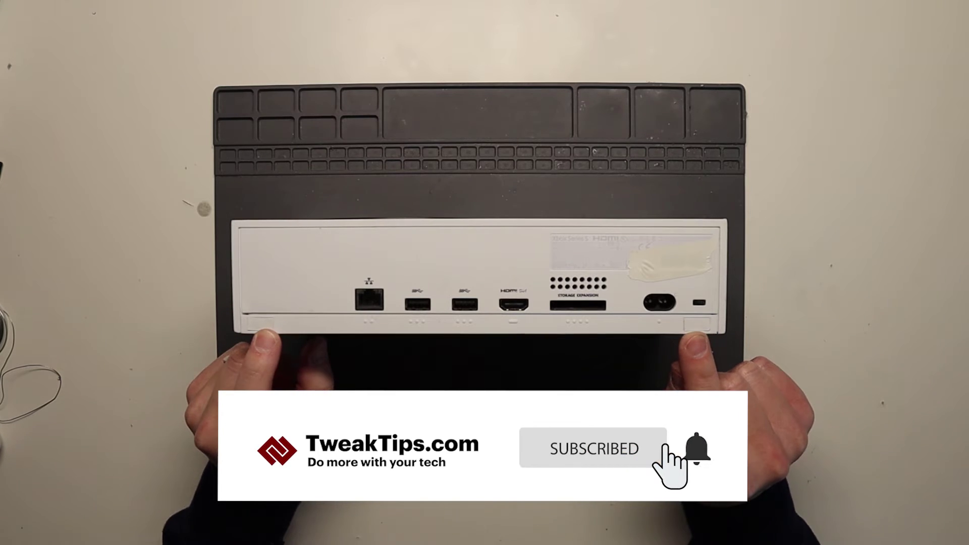